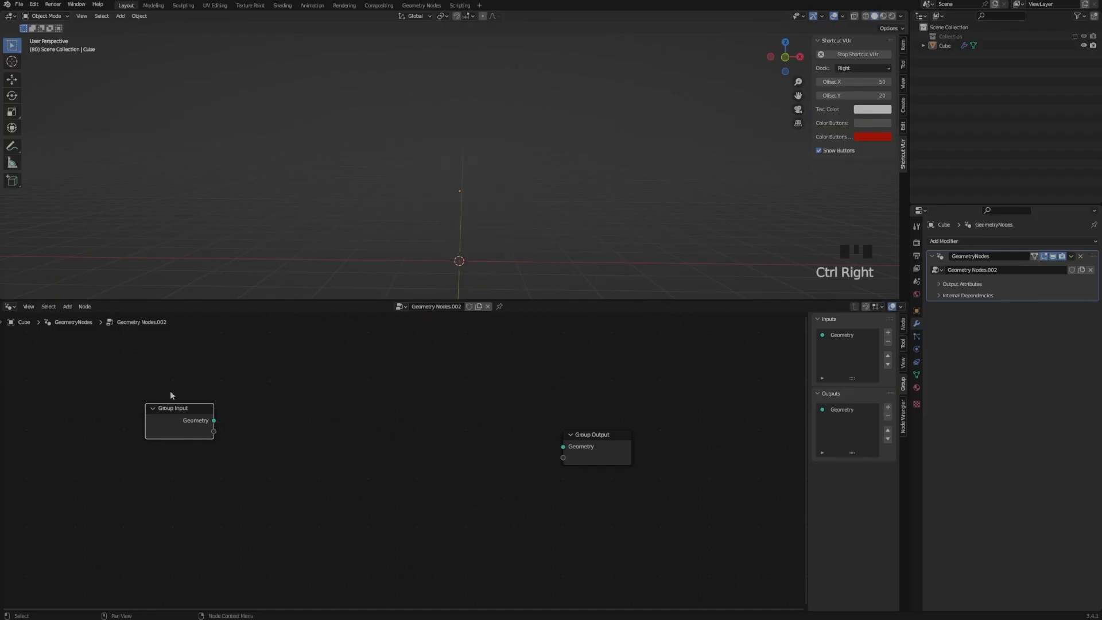
Step: Add an Ico Sphere node and insert an Instance on Points node before the Group Output
{"action": "key", "text": "shift+a"}
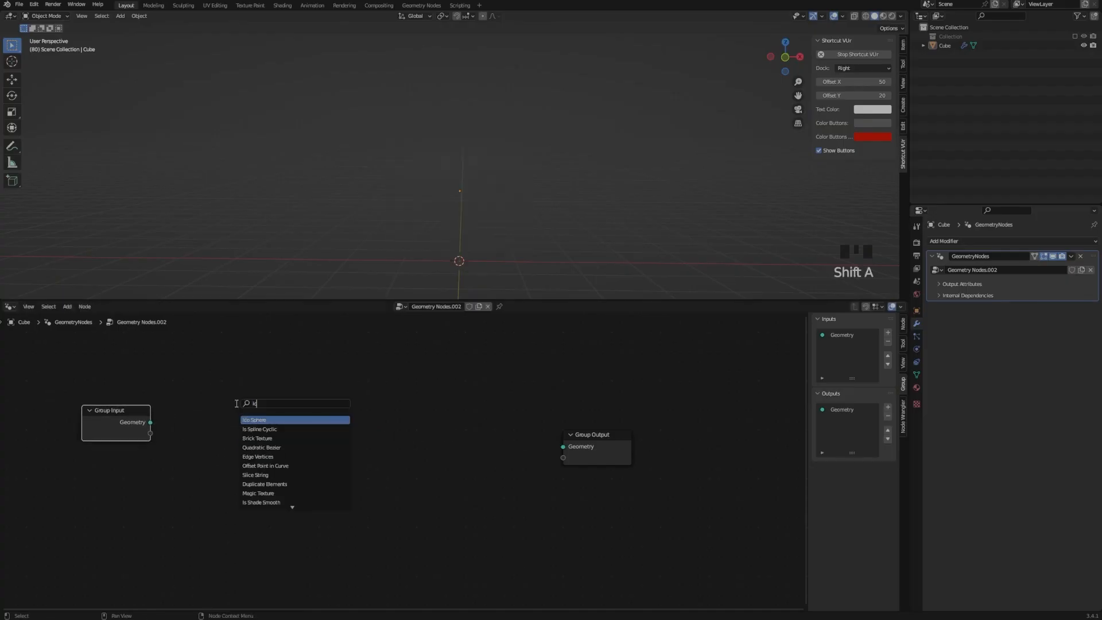
{"action": "left_click", "coordinate": [254, 419]}
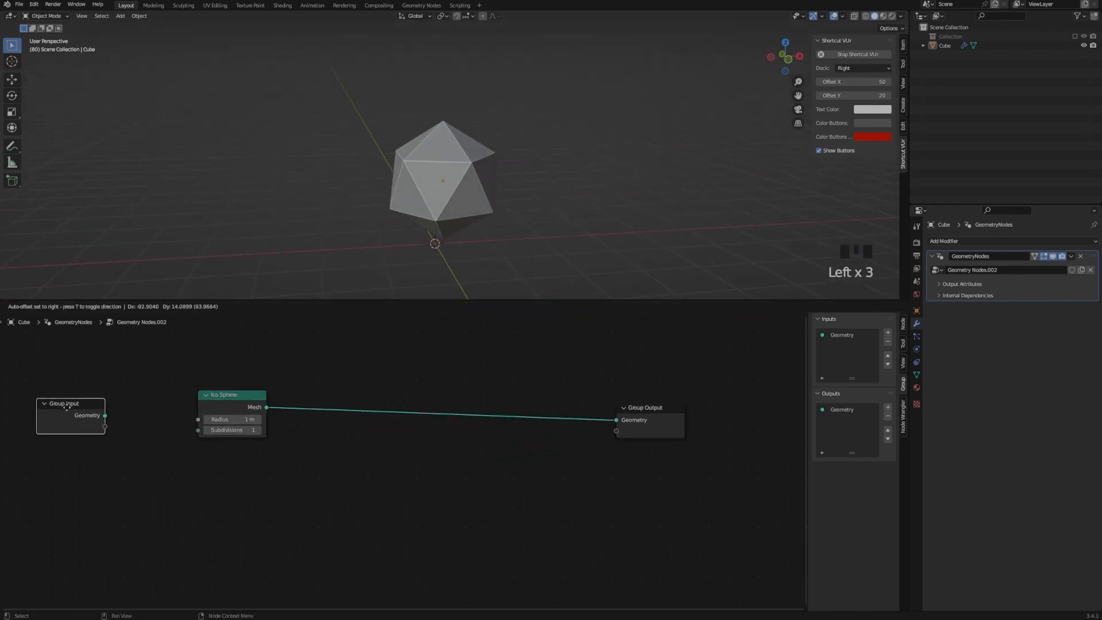
{"action": "type", "text": "instanc"}
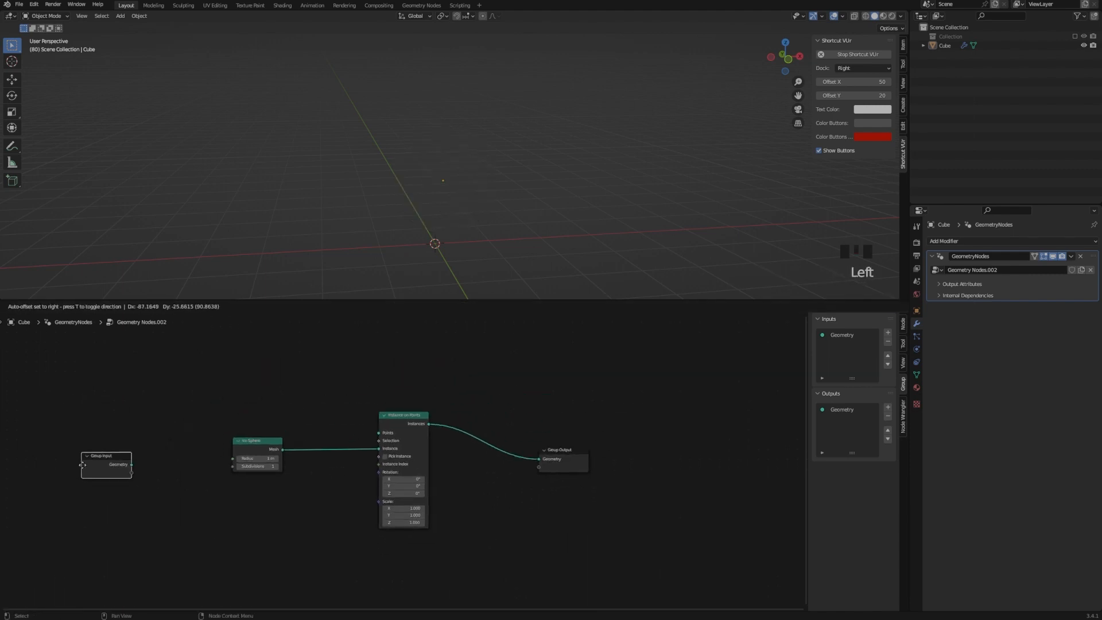
Step: Feed a Mesh Line node into Instance on Points as the instancing points, centring the view
{"action": "key", "text": "shift+a"}
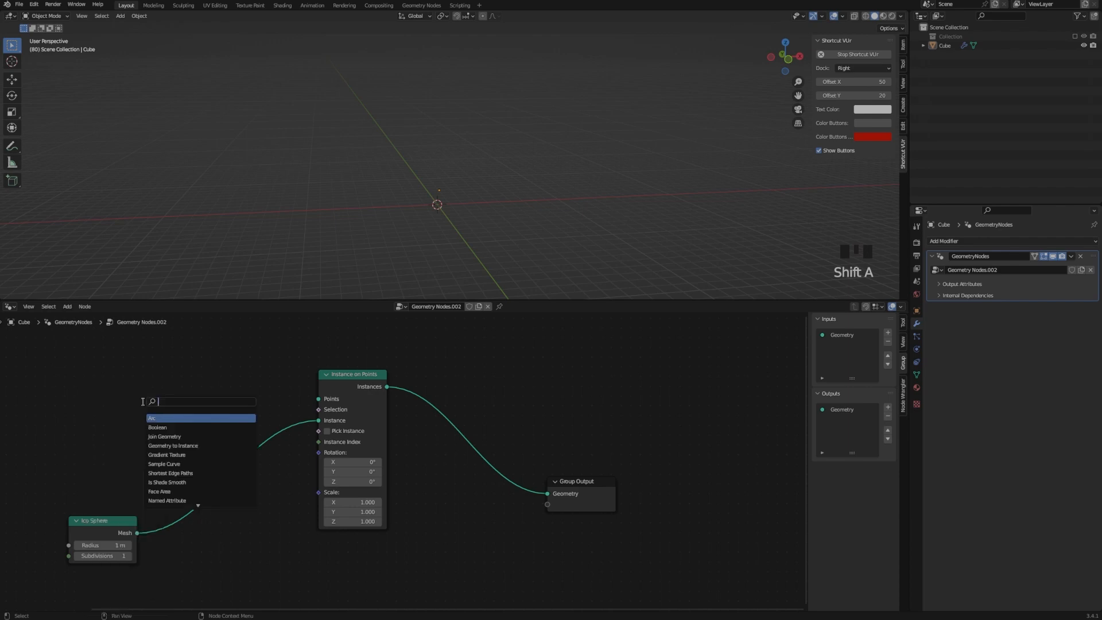
{"action": "left_click", "coordinate": [161, 418]}
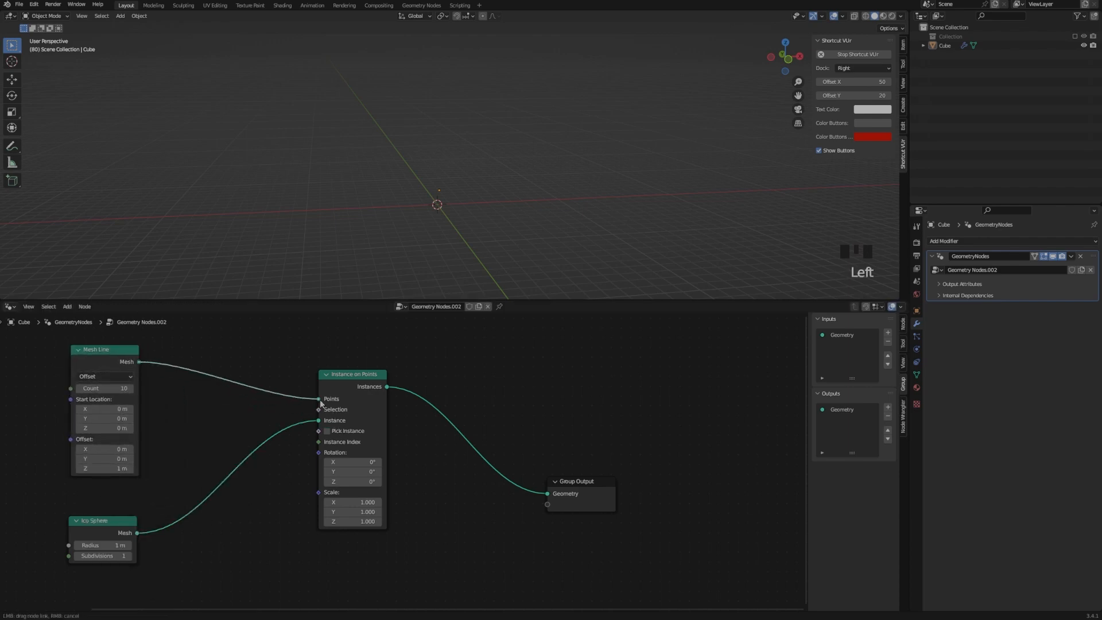
{"action": "left_click_drag", "start_coordinate": [138, 361], "coordinate": [318, 398]}
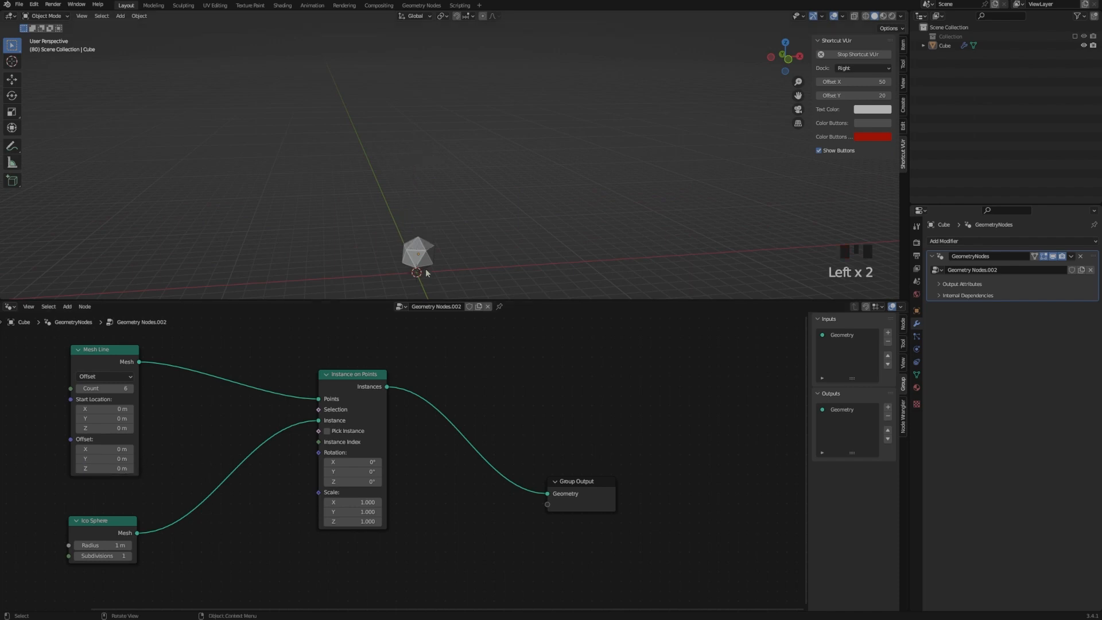
{"action": "left_click_drag", "start_coordinate": [425, 273], "coordinate": [457, 183]}
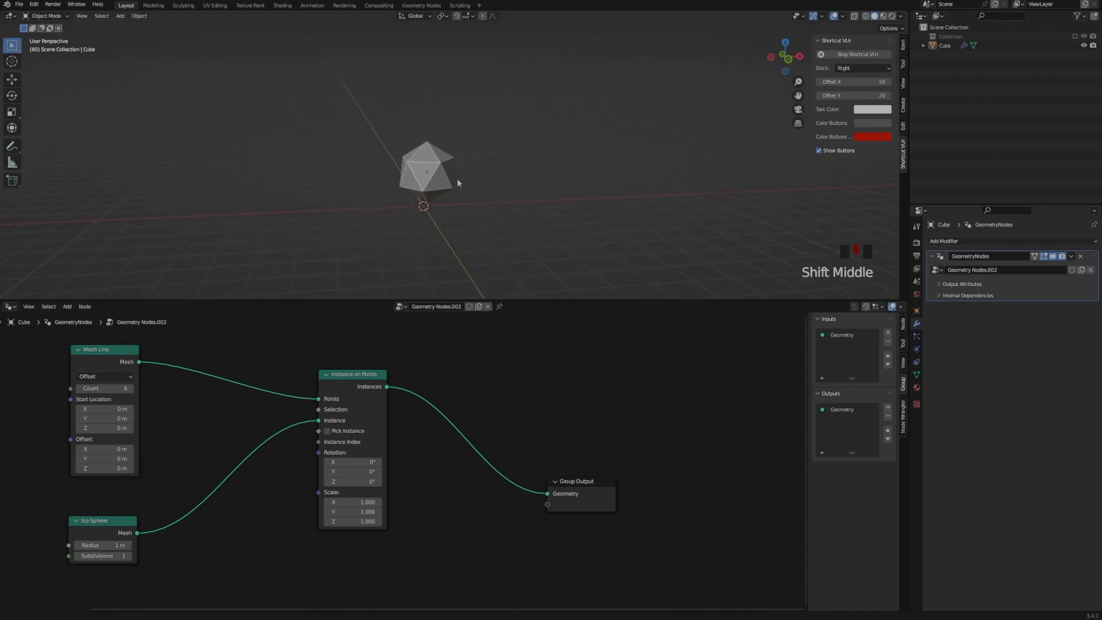
Step: Insert a Mesh Boolean node set to Intersect before the Group Output and add a Random Value node
{"action": "type", "text": "m"}
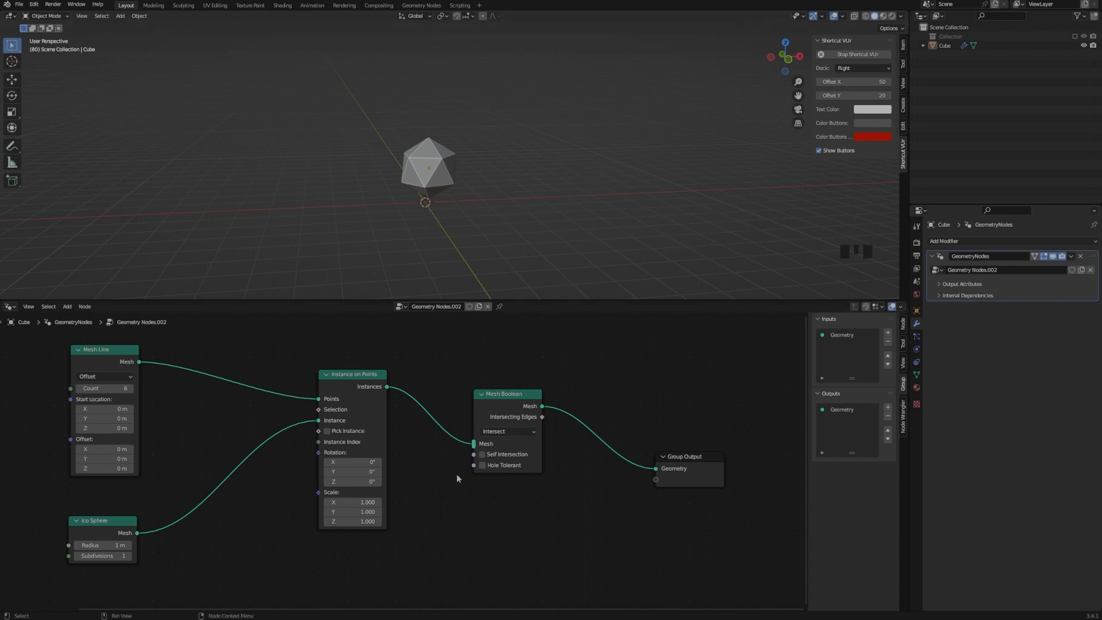
{"action": "scroll", "scroll_direction": "down", "scroll_amount": 3}
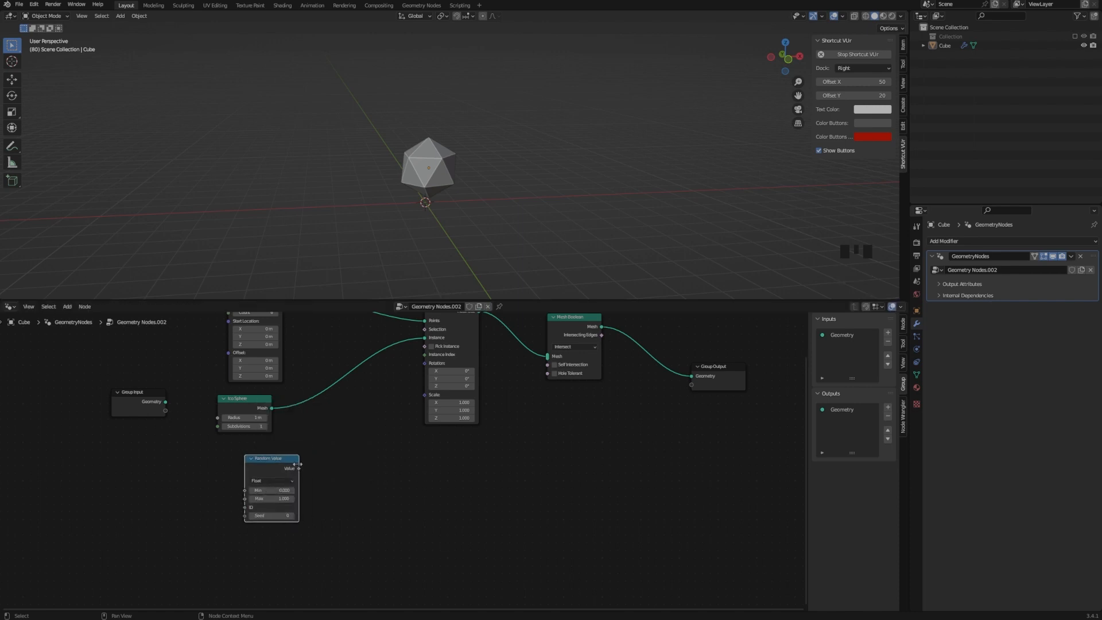
Step: Make Random Value nodes vectors driving rotation (max 6.283) and scale (min 0.5, max 1)
{"action": "left_click", "coordinate": [270, 480]}
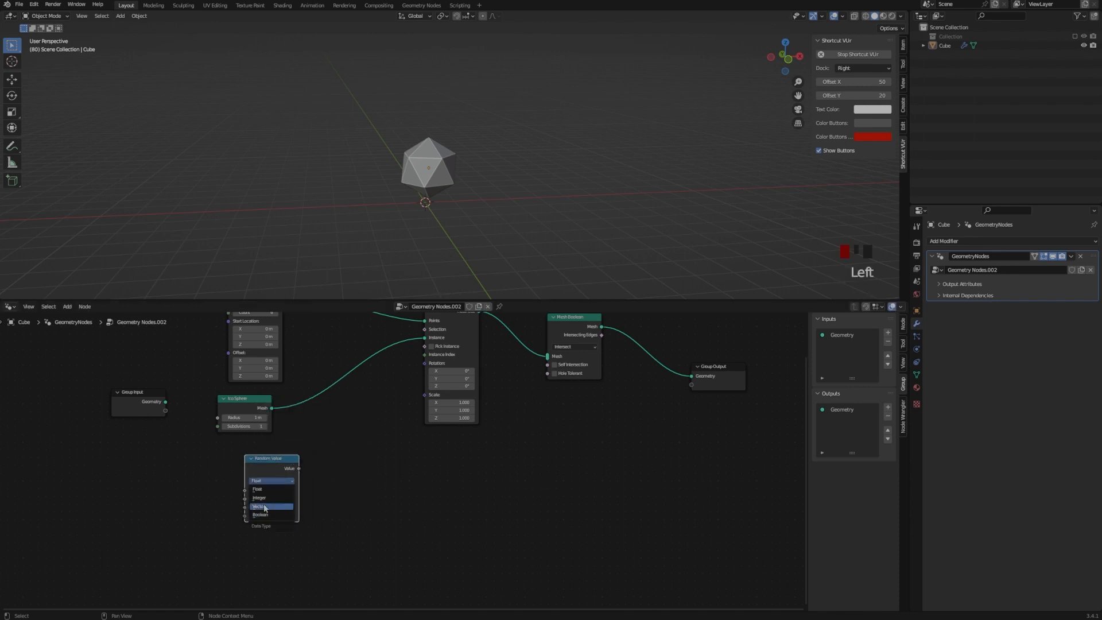
{"action": "left_click", "coordinate": [260, 507]}
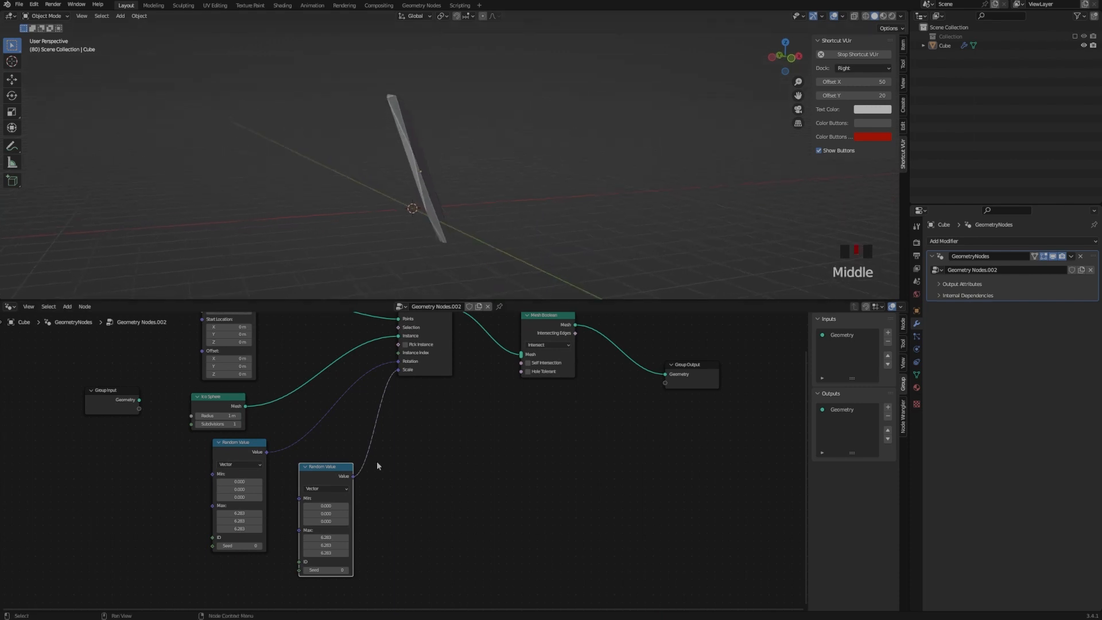
{"action": "left_click", "coordinate": [325, 538]}
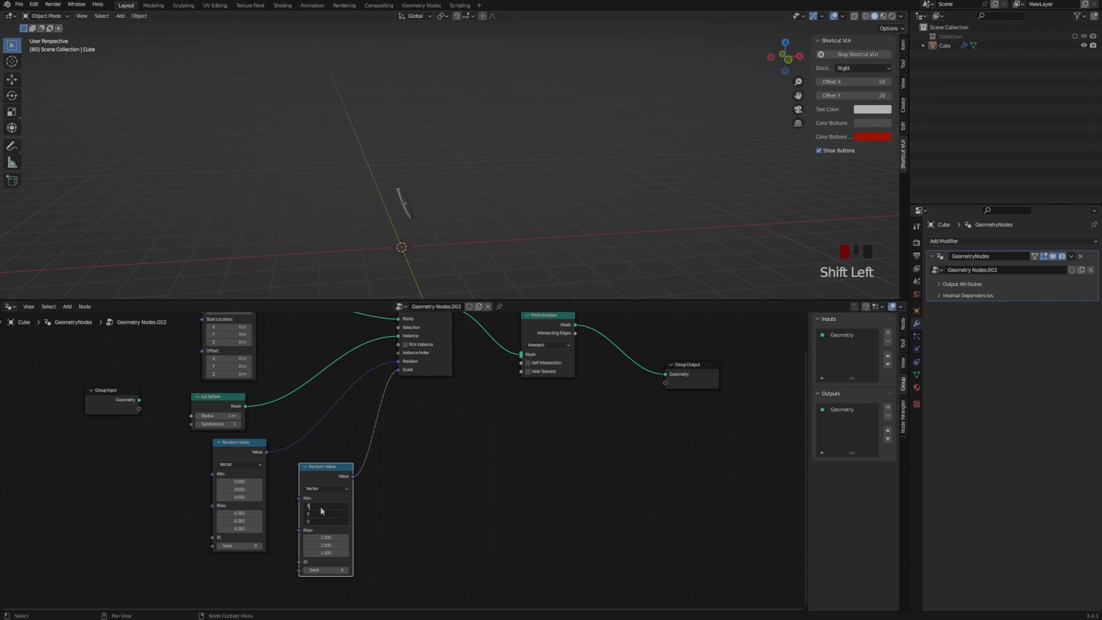
{"action": "scroll", "scroll_direction": "down", "scroll_amount": 3}
{"action": "type", "text": ".500"}
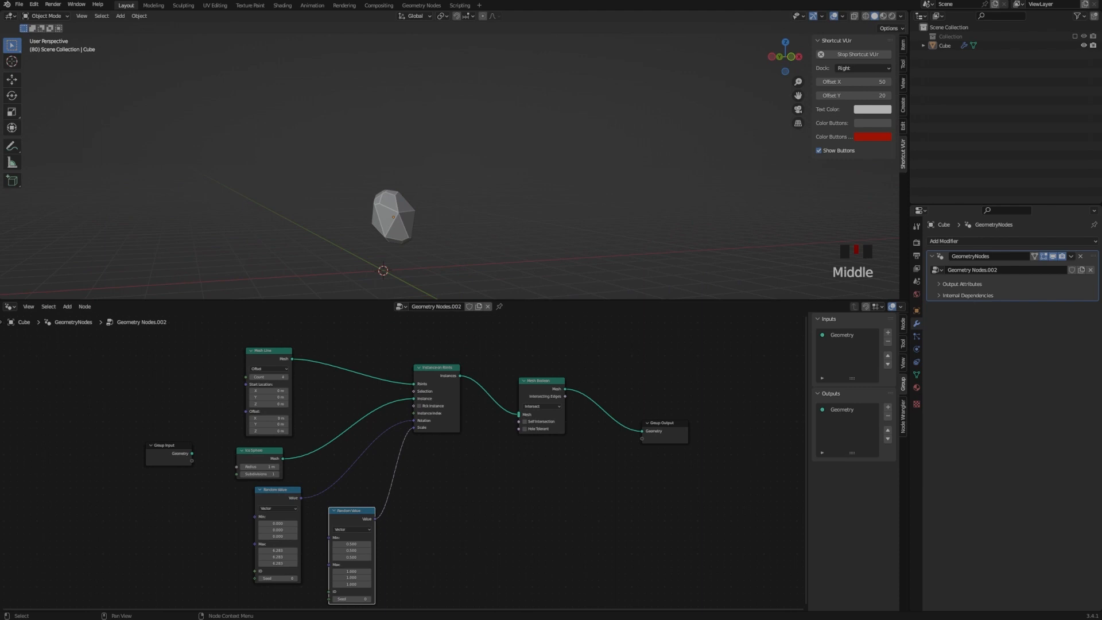
Step: Wire Detail (default 4), Radius and Seed inputs to Mesh Line Count, Ico Sphere Radius and random seeds
{"action": "scroll", "scroll_direction": "down", "scroll_amount": 3}
{"action": "type", "text": "Detail"}
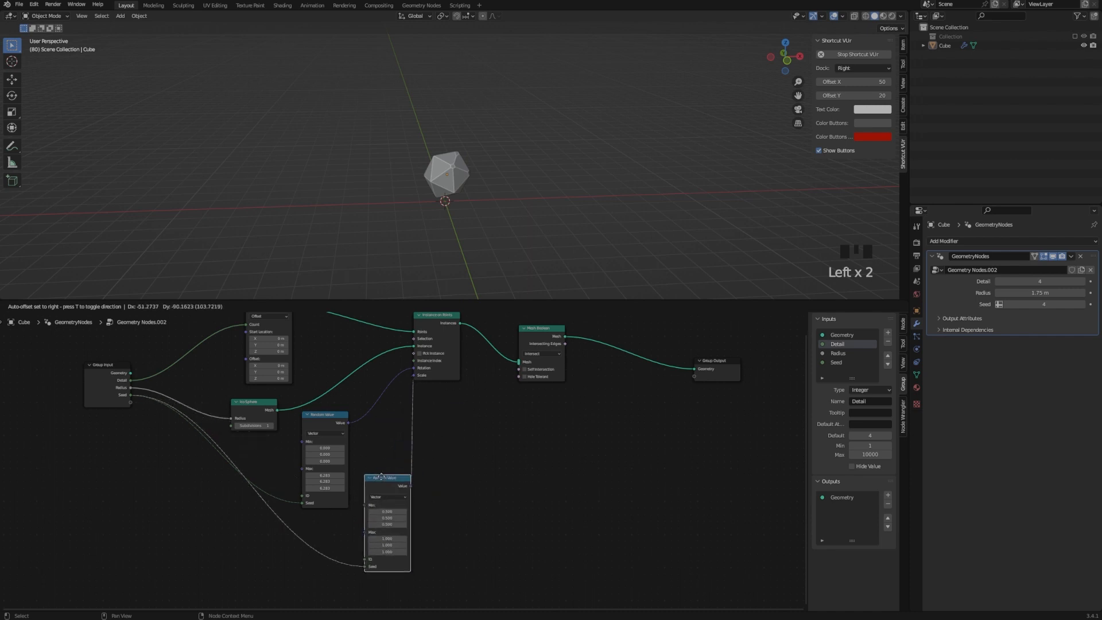
Step: Search the add-node menu for 'mat' to find a Math node
{"action": "key", "text": "shift+a"}
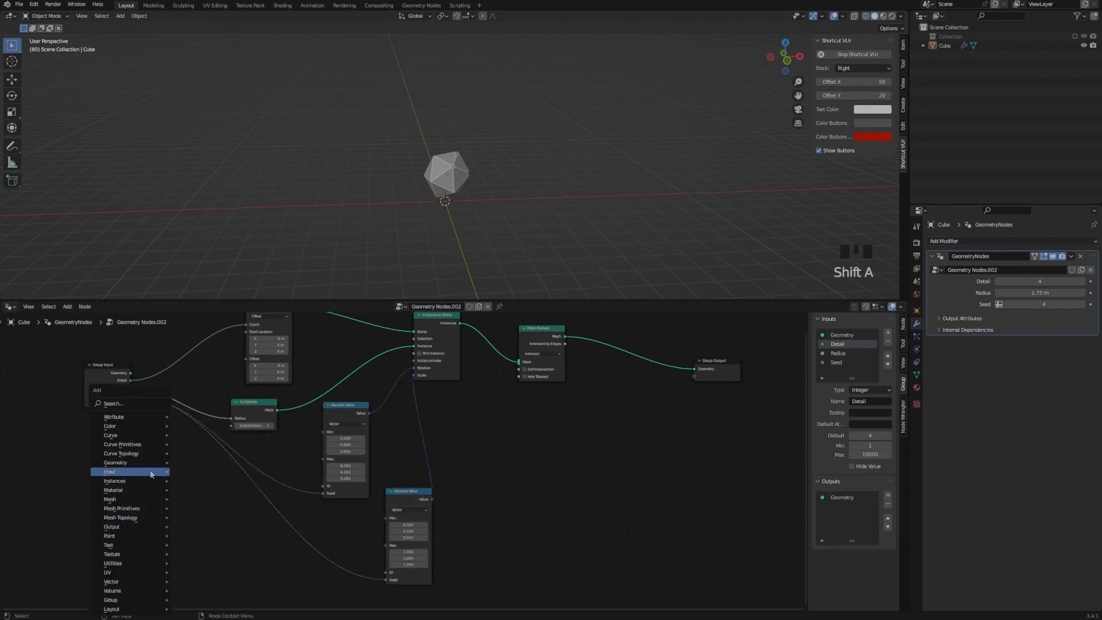
{"action": "type", "text": "mat"}
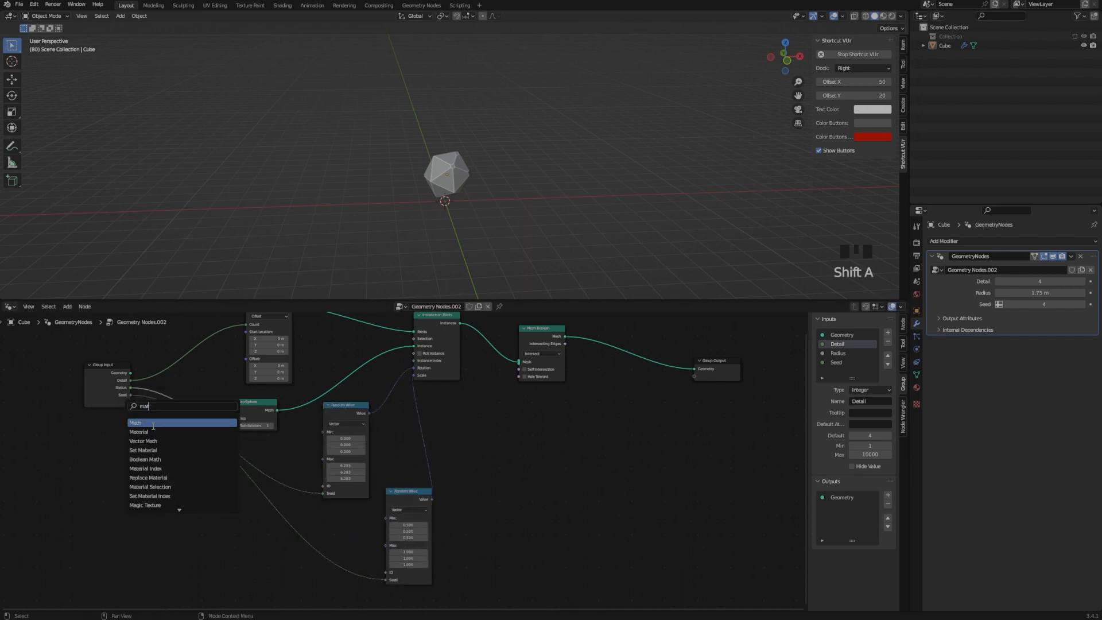